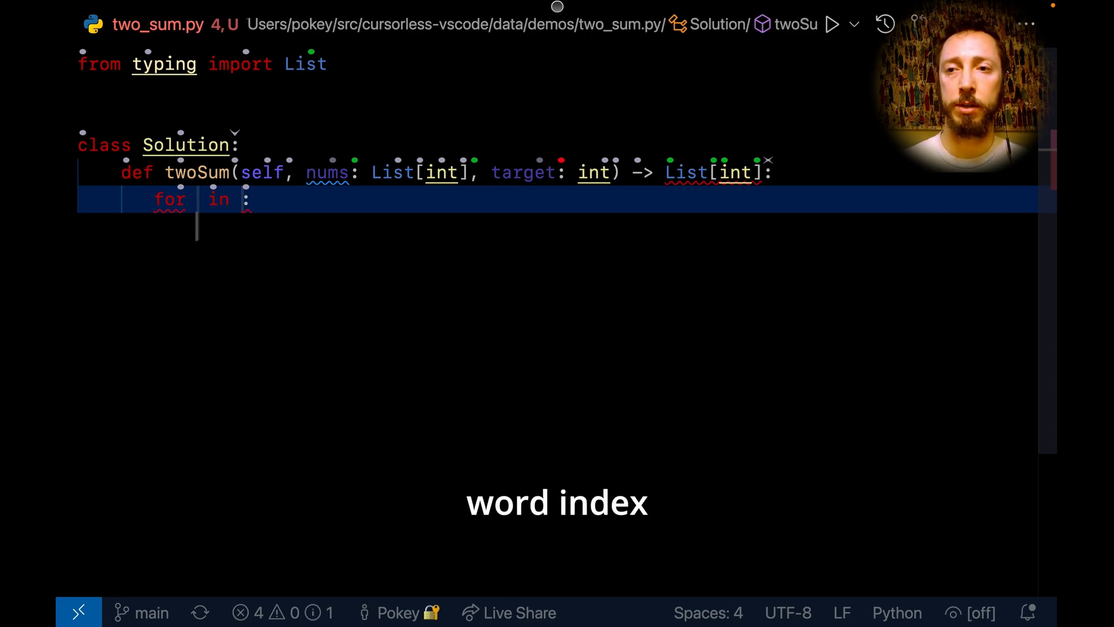
Step: Enter 'index1,' as the outer loop variable between 'for' and 'in'
text(index)
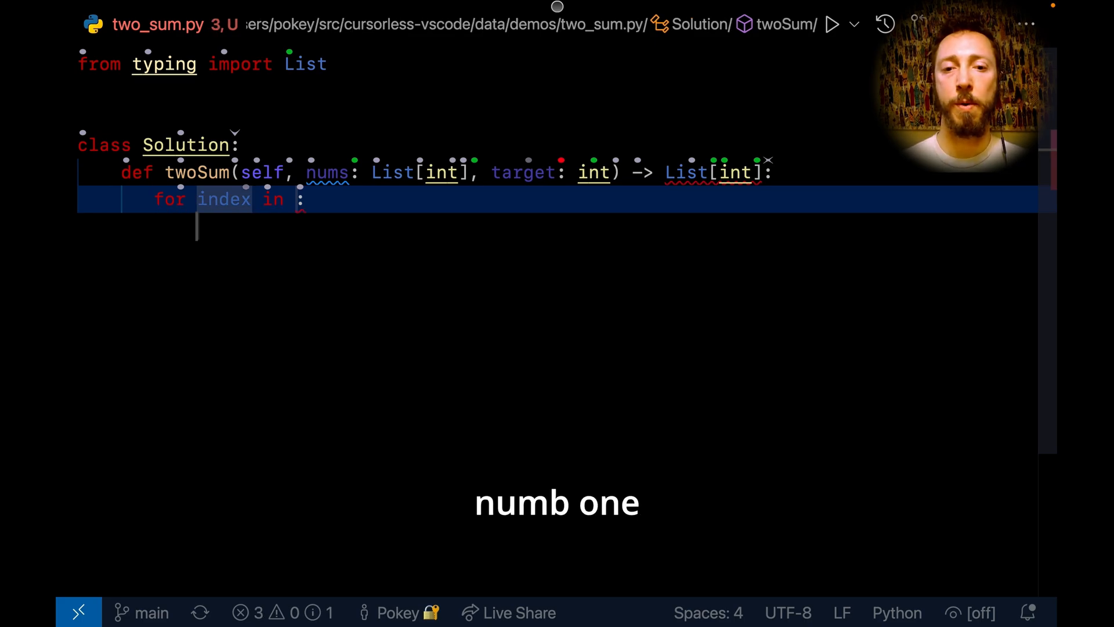
text(1)
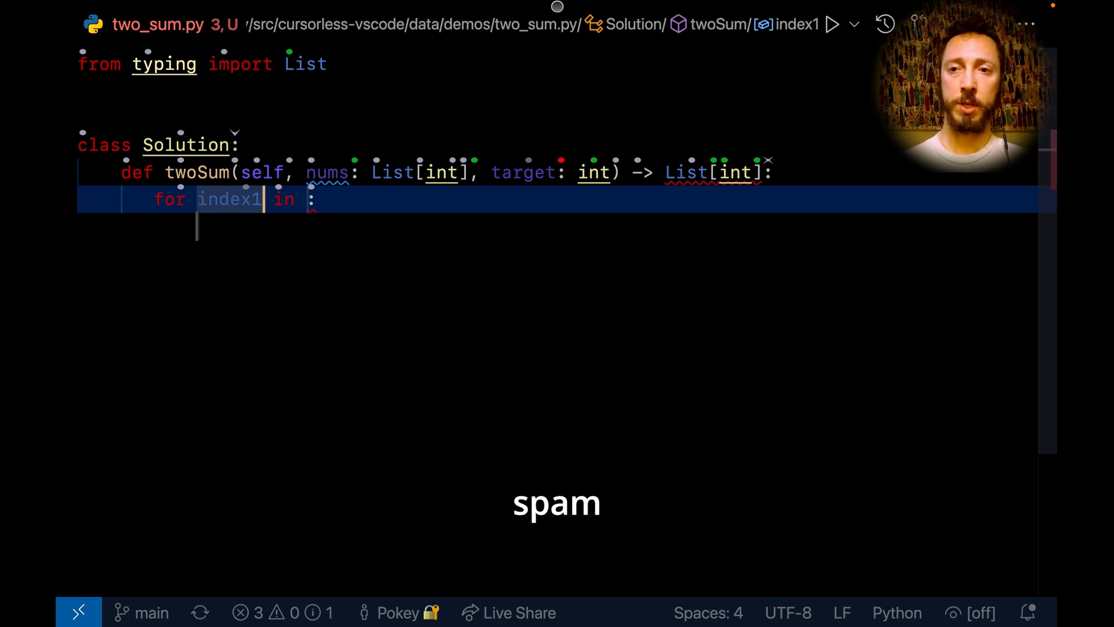
text(,)
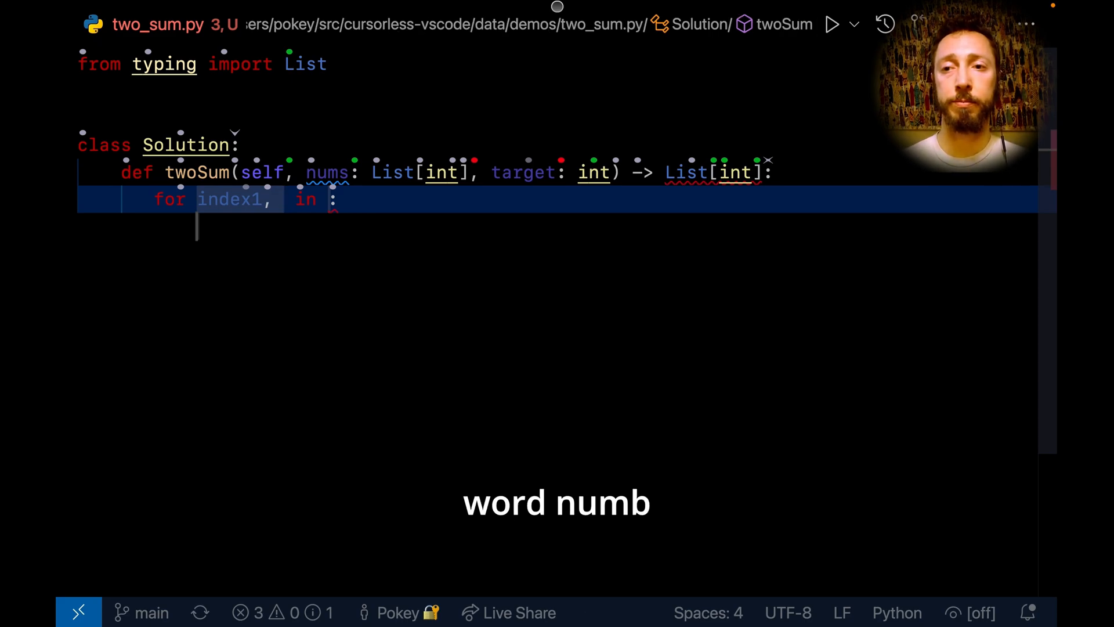
Step: Type 'numb' after 'index1,' and backspace the extra letter to leave num1
text(numb1)
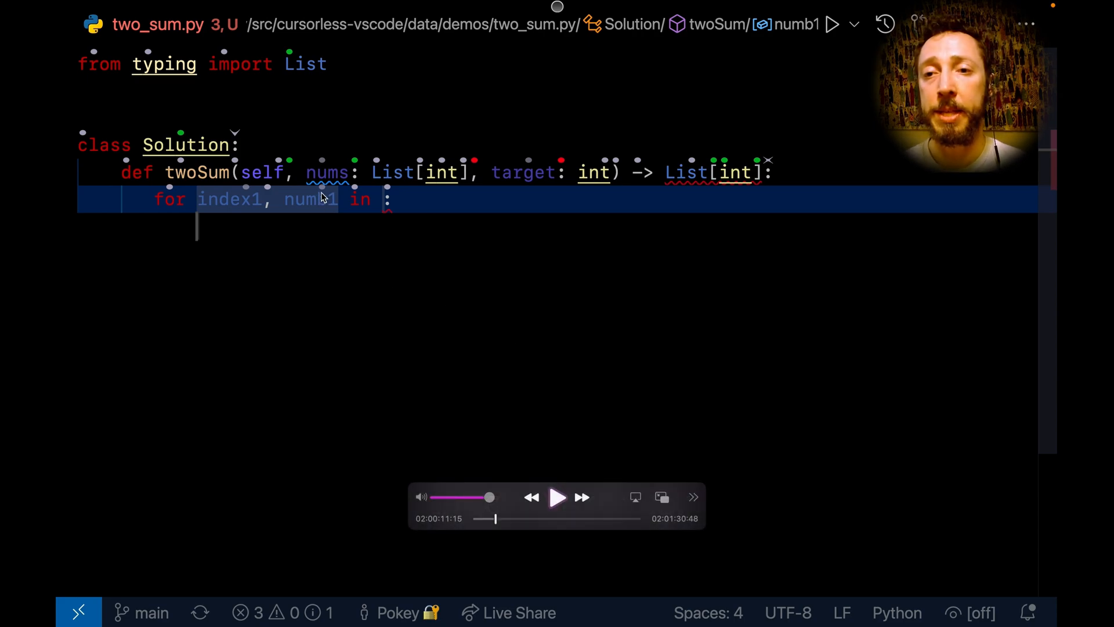
mouse_move(310, 225)
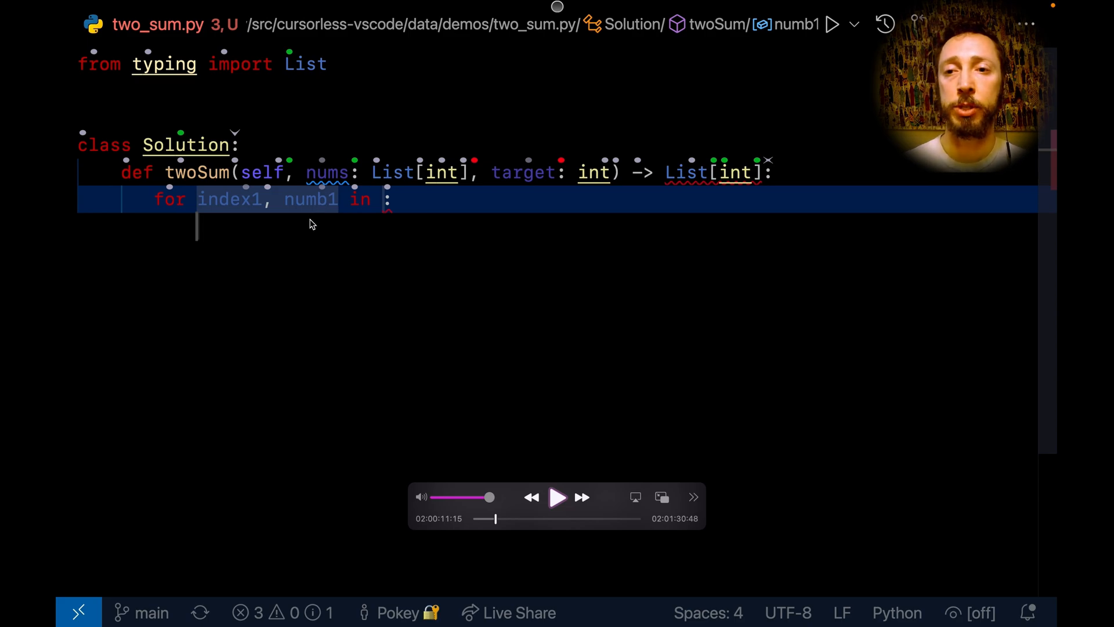
mouse_move(347, 211)
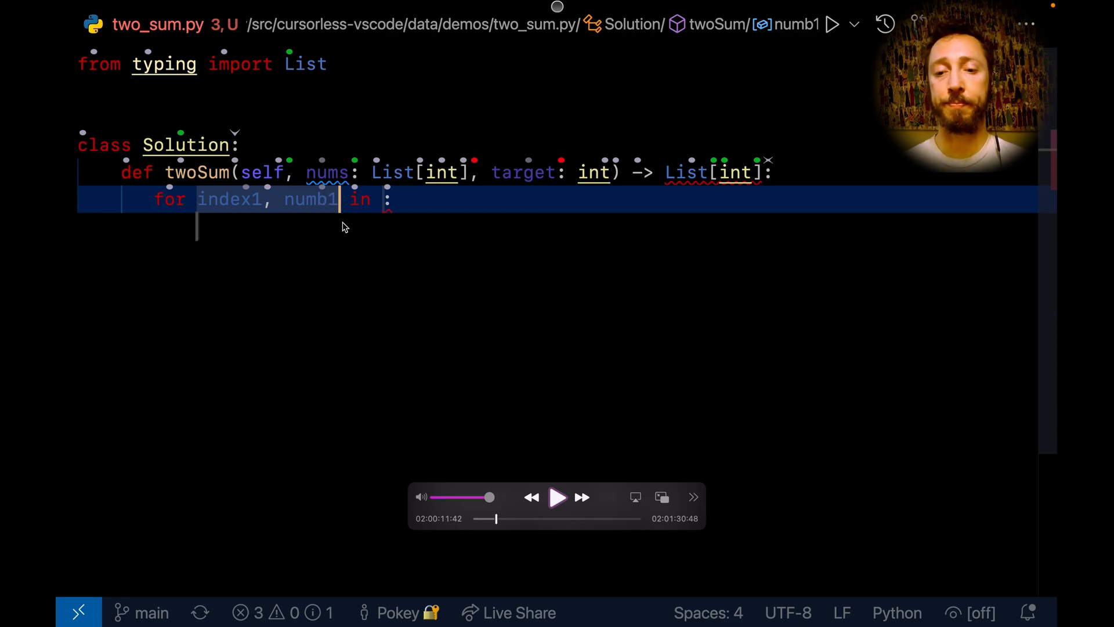
key(Backspace)
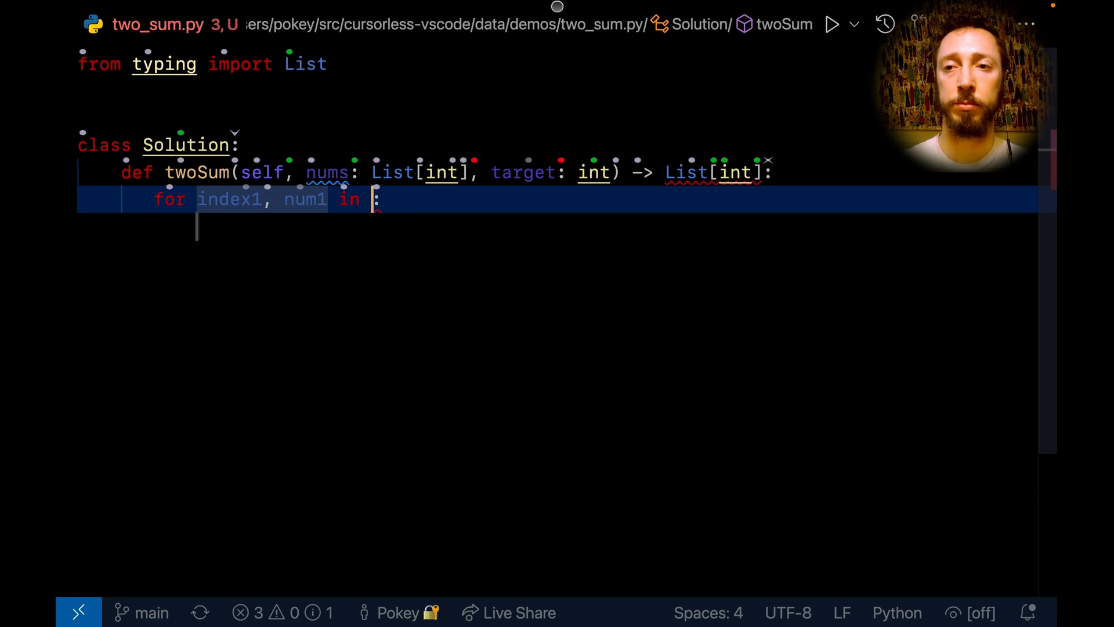
Step: Insert enumerate() after 'in' and place nums inside its parentheses
text(enumerate())
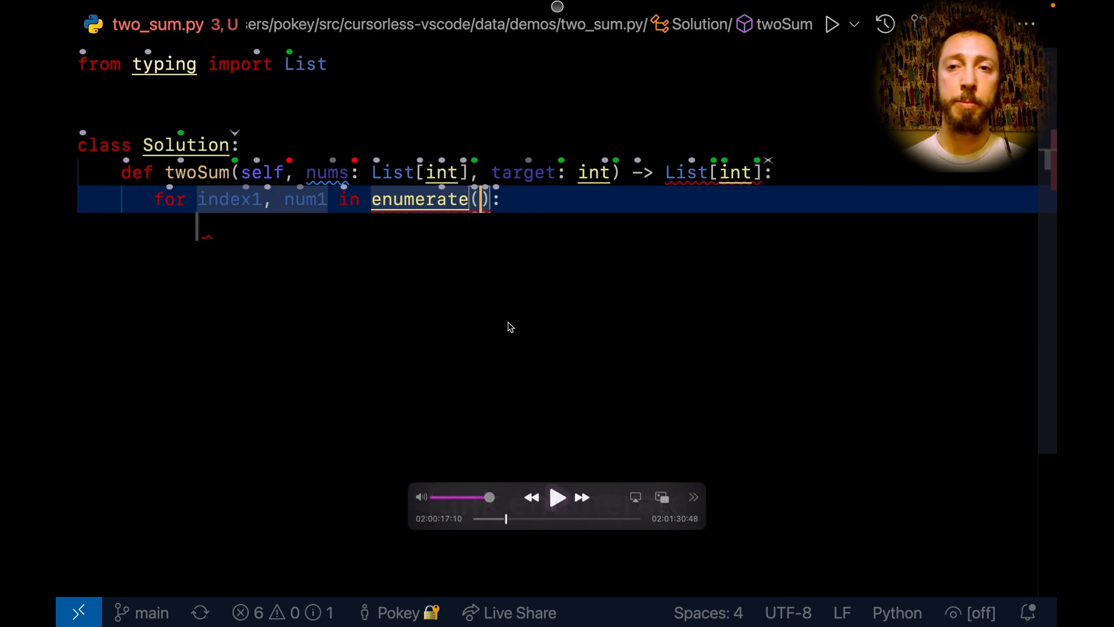
click(557, 496)
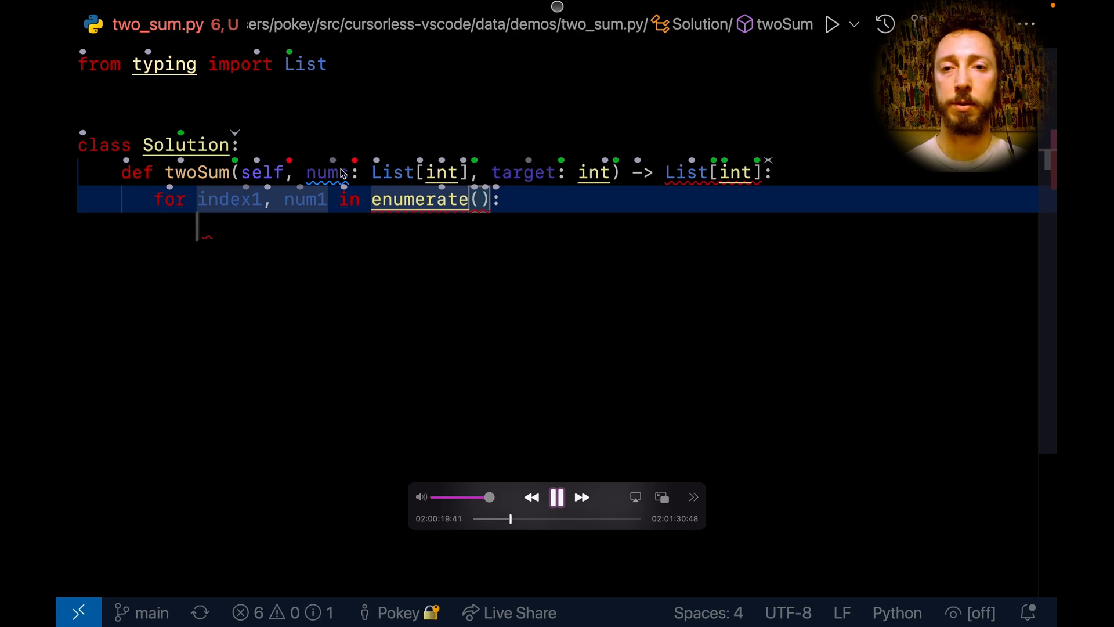
text(nums)
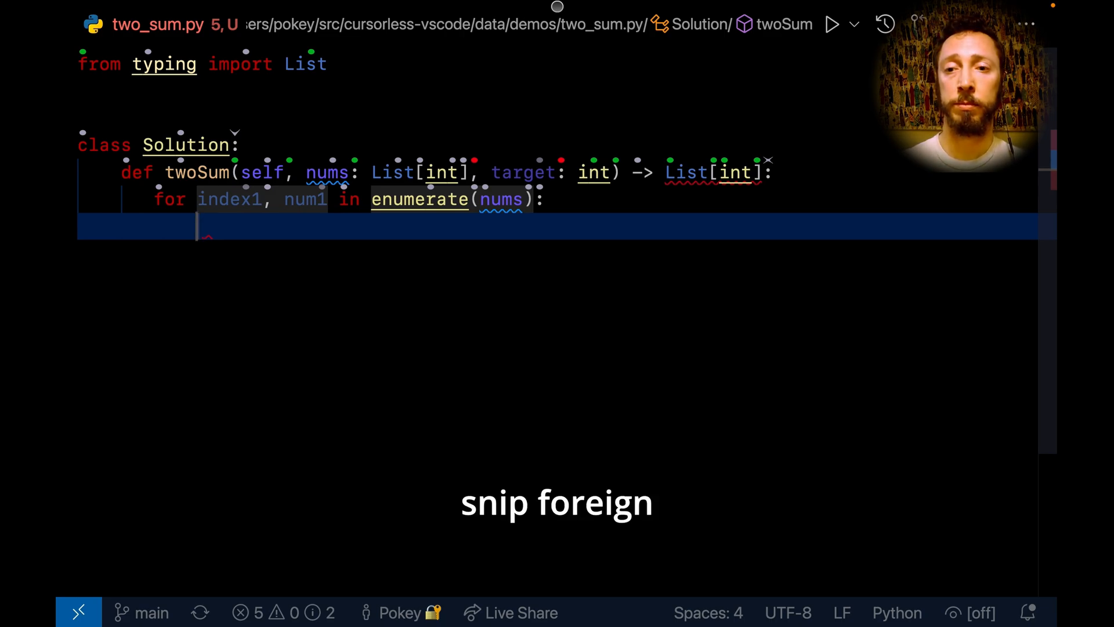
Step: Write a 'for in :' skeleton on the indented line under the outer loop
text(for  in :)
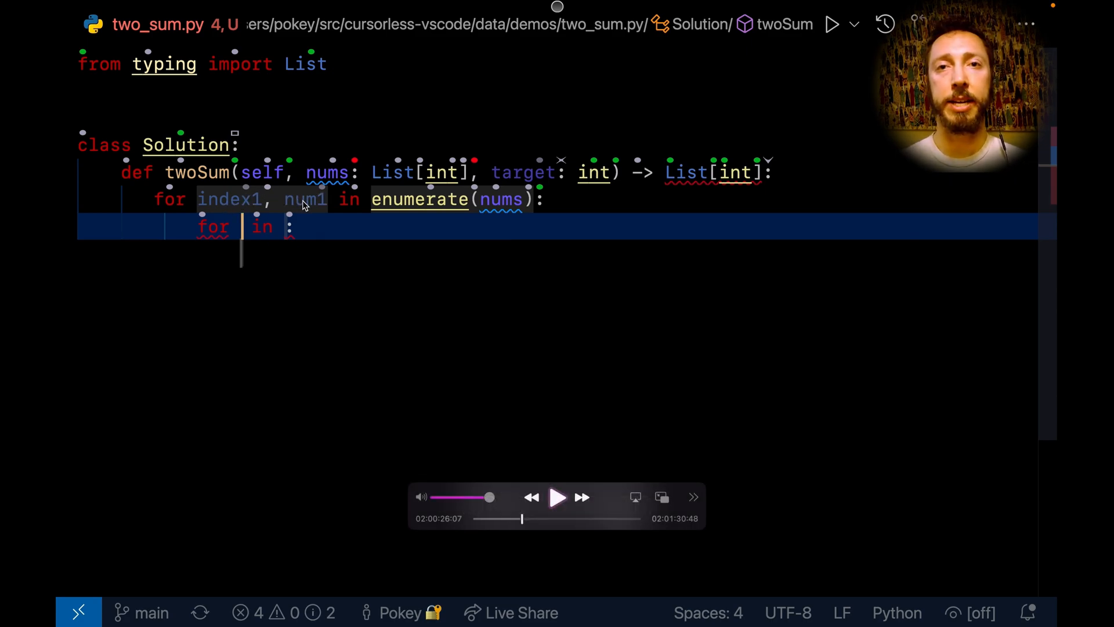
mouse_move(326, 229)
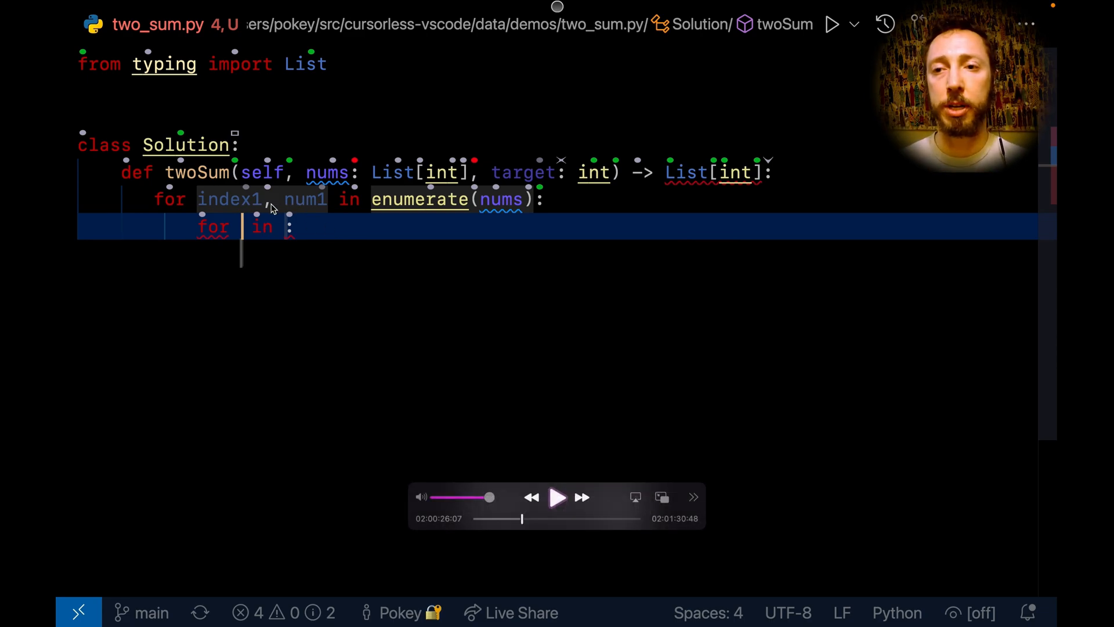
click(557, 496)
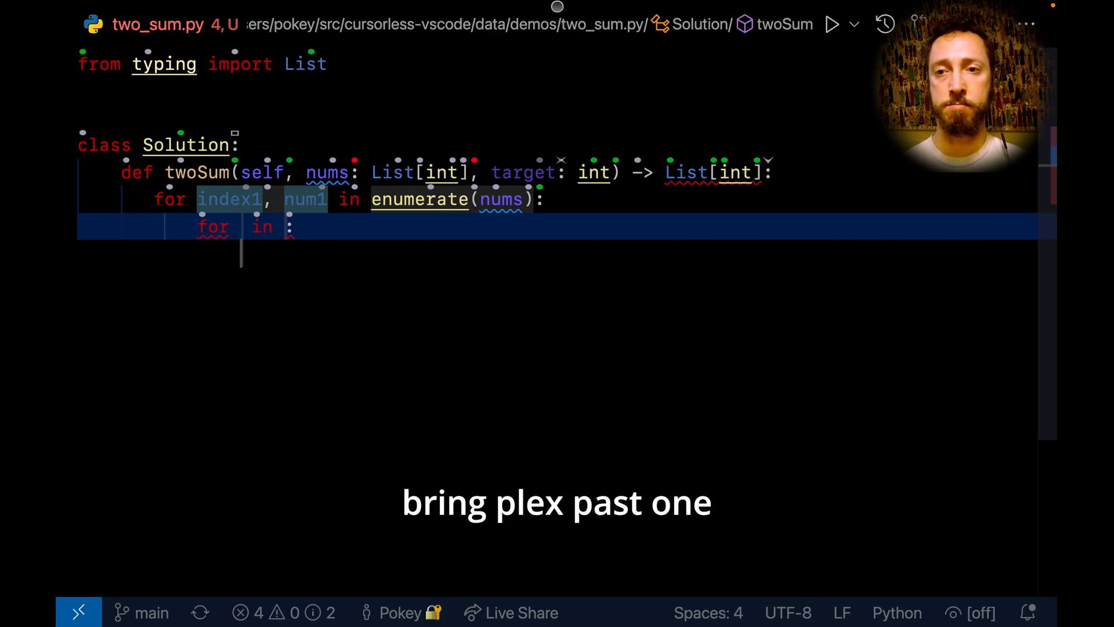
Step: Copy 'index1, num1' from the outer loop into the inner loop header
text(index1, num1)
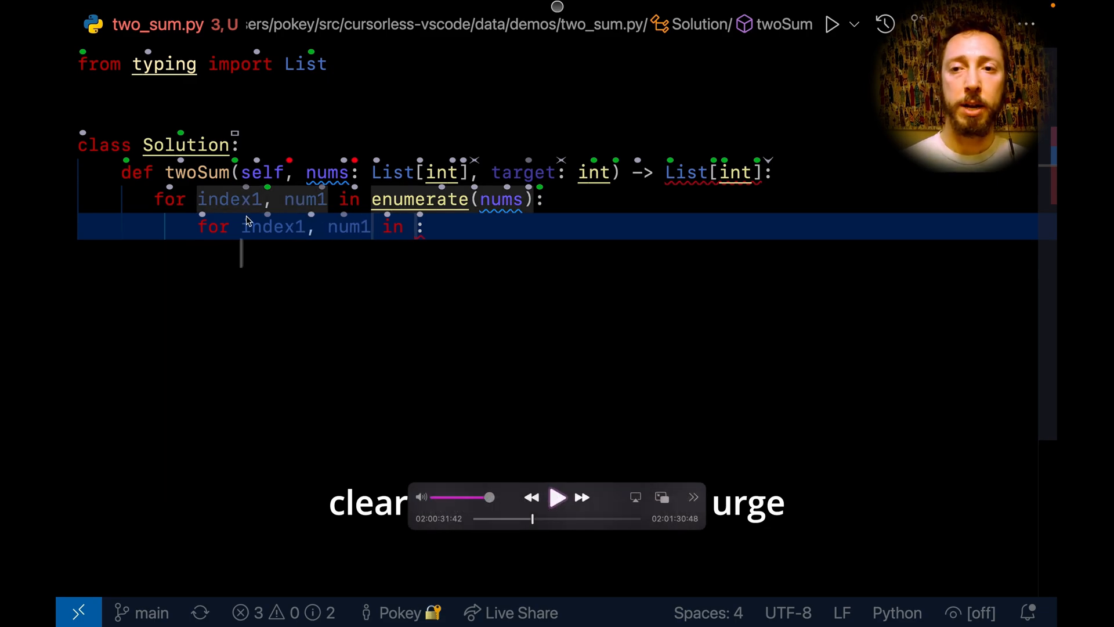
mouse_move(518, 324)
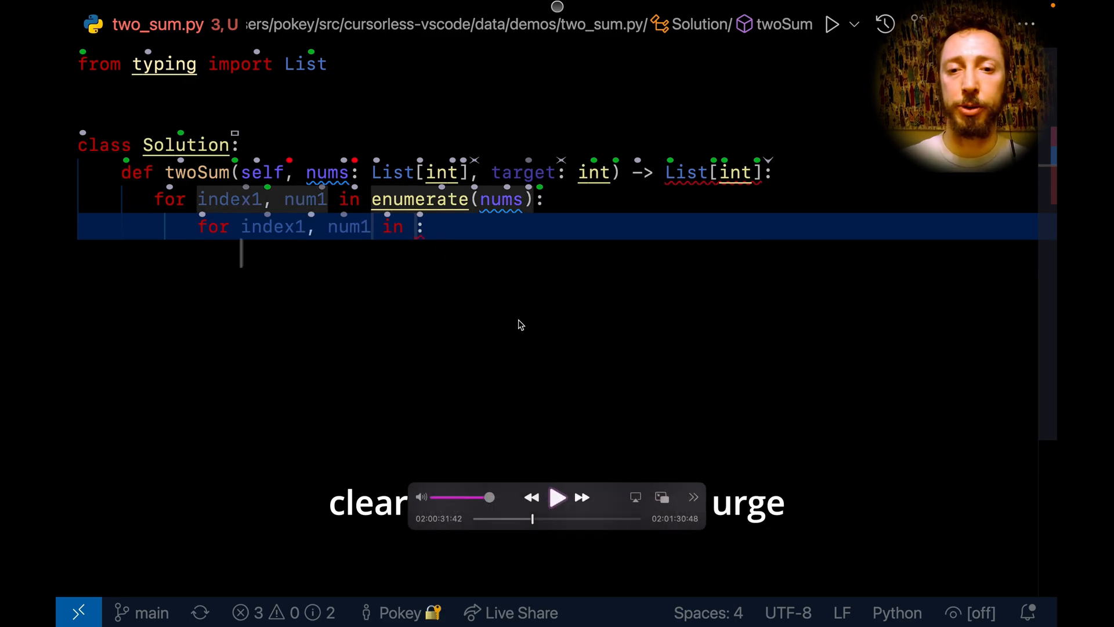
mouse_move(454, 316)
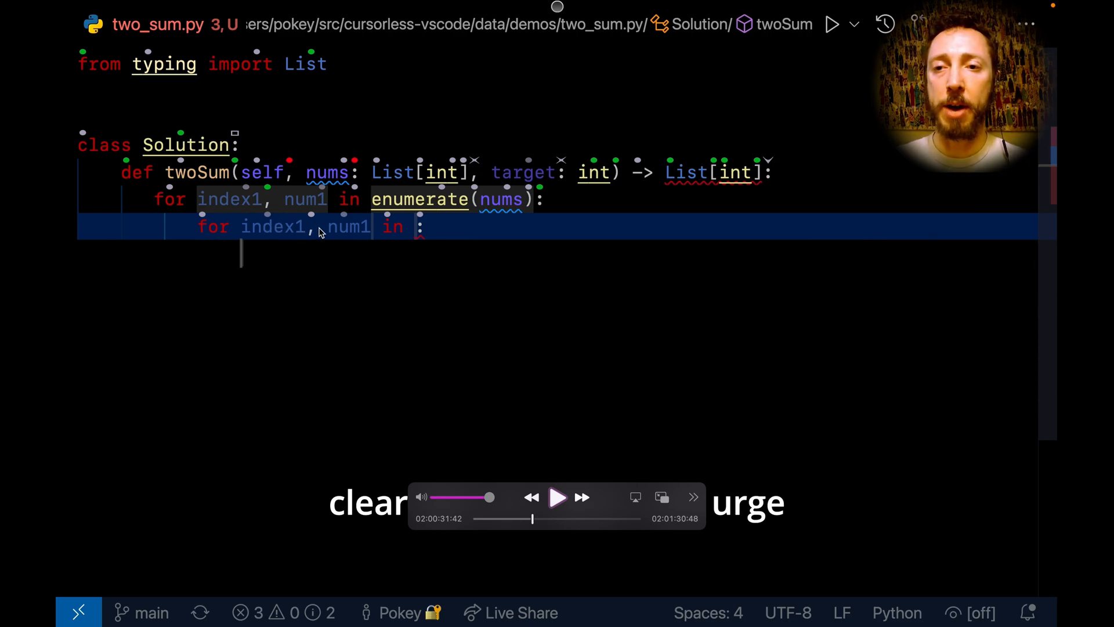
Step: Give the inner loop enumerate(nums) as its iterable with empty [] after nums
click(557, 497)
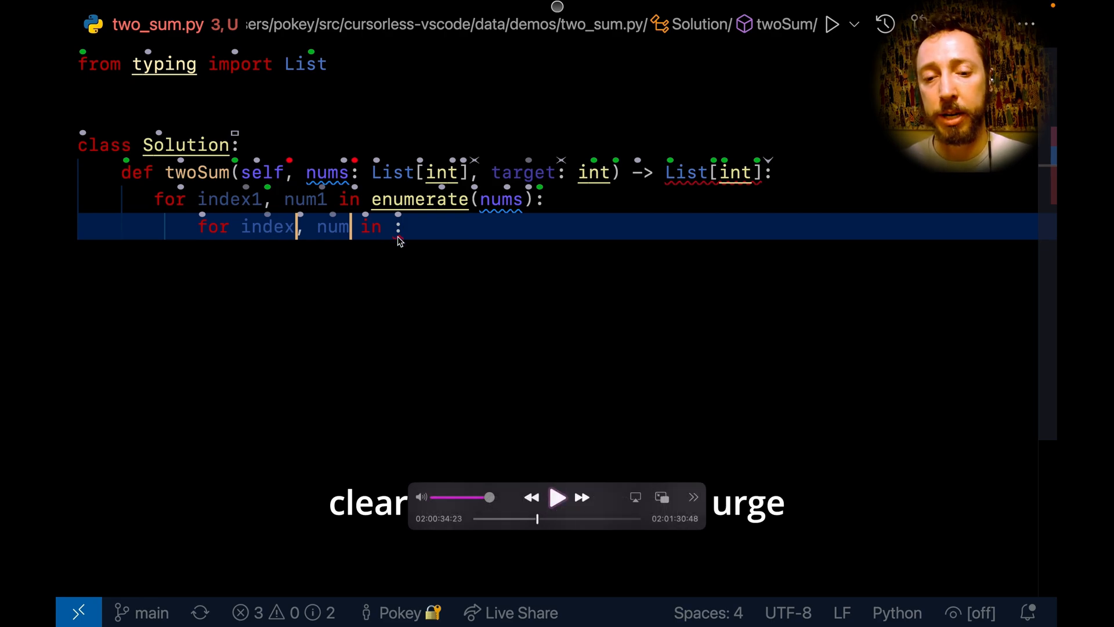
click(557, 496)
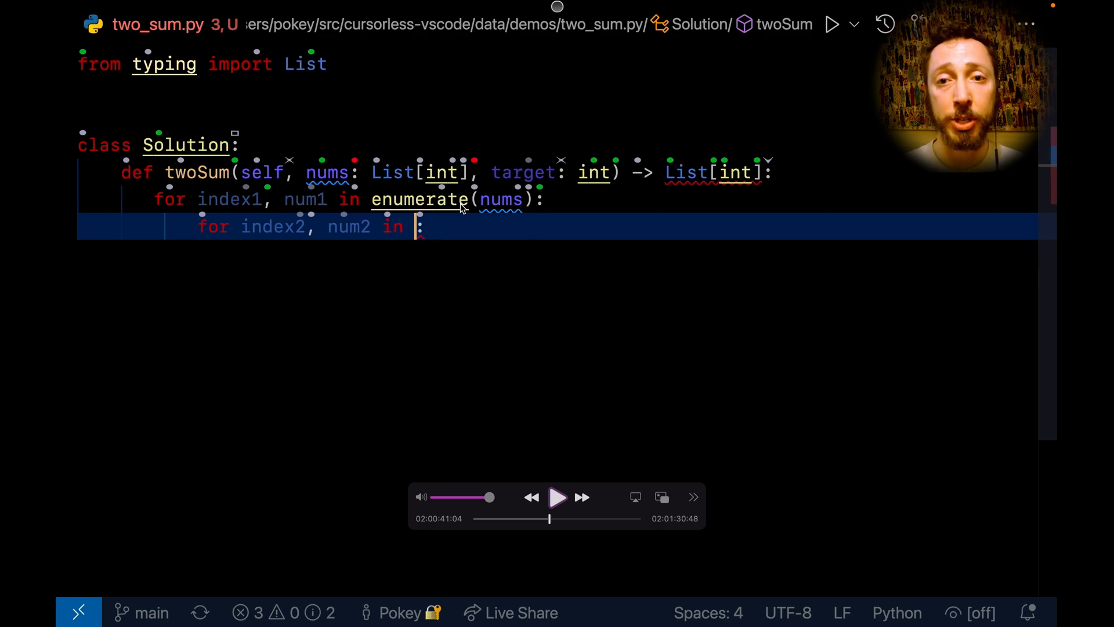
mouse_move(487, 214)
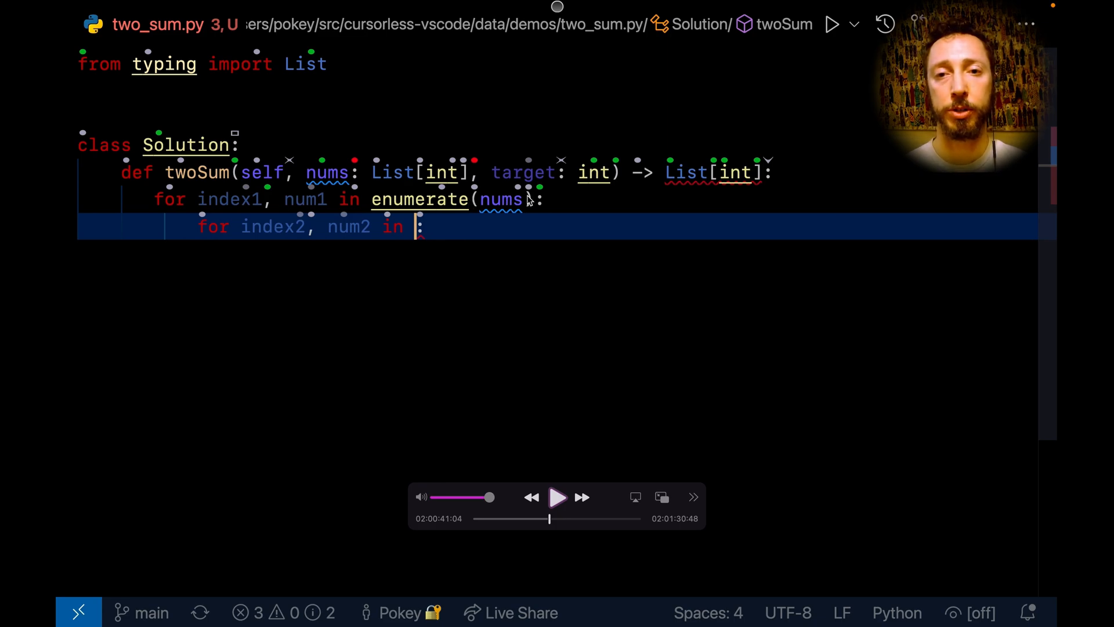
click(557, 496)
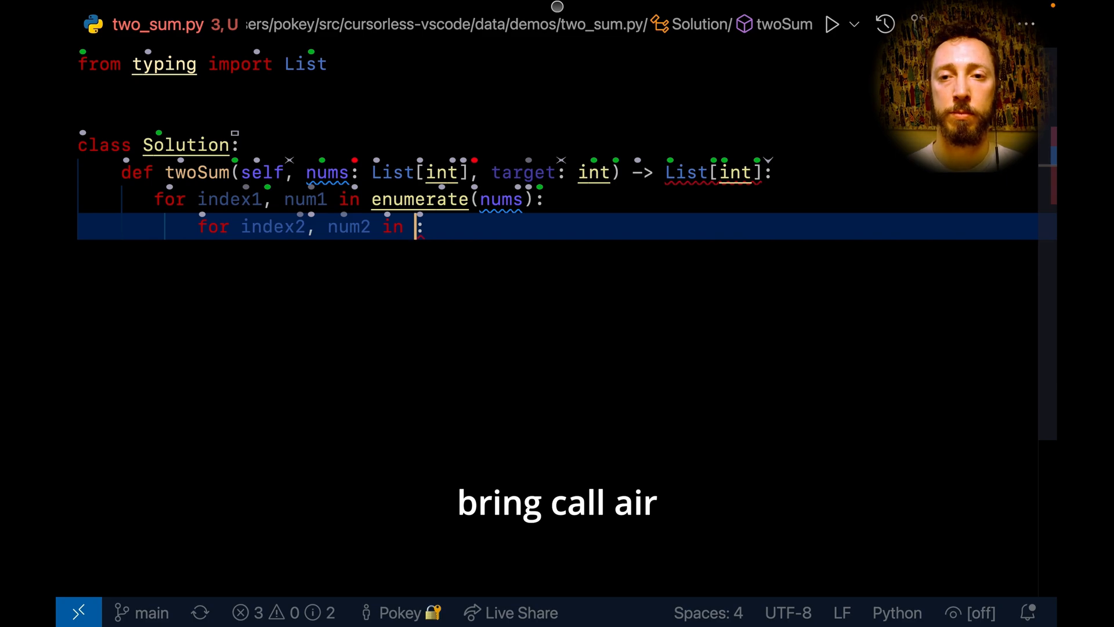
text(enumerate(nums))
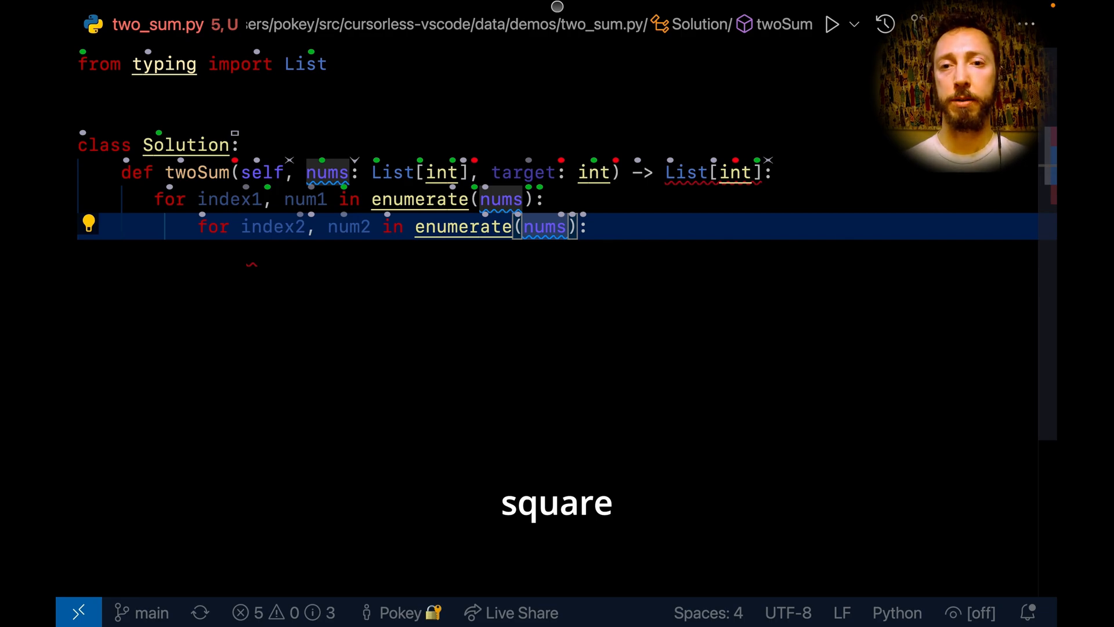
text([])
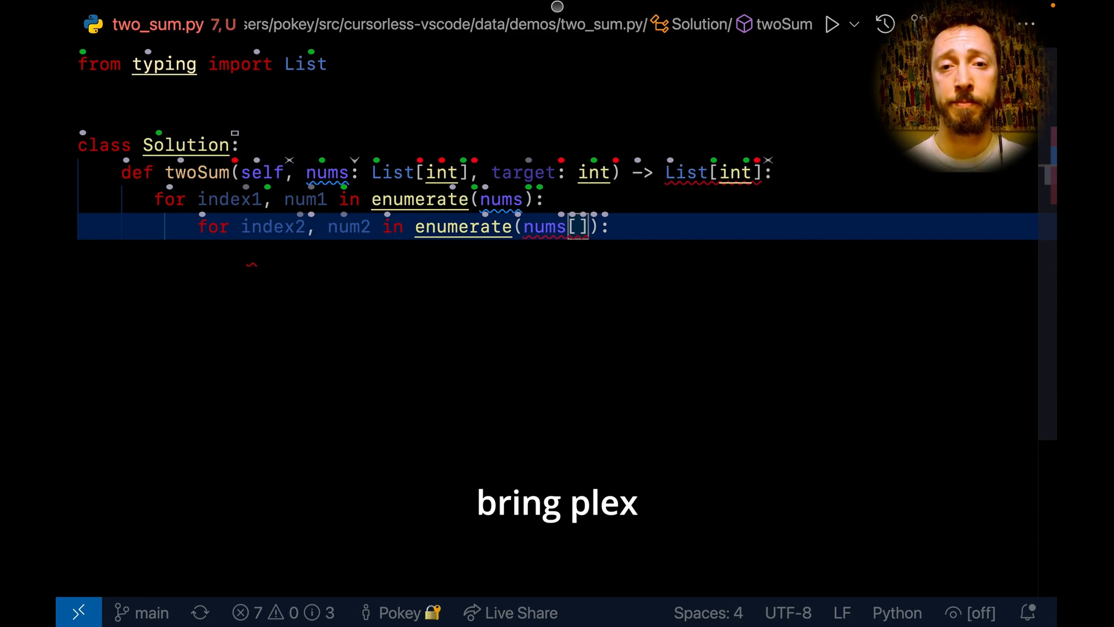
Step: Fill the brackets with 'index1 + 1:' to slice nums from index1 + 1
text(index1 +)
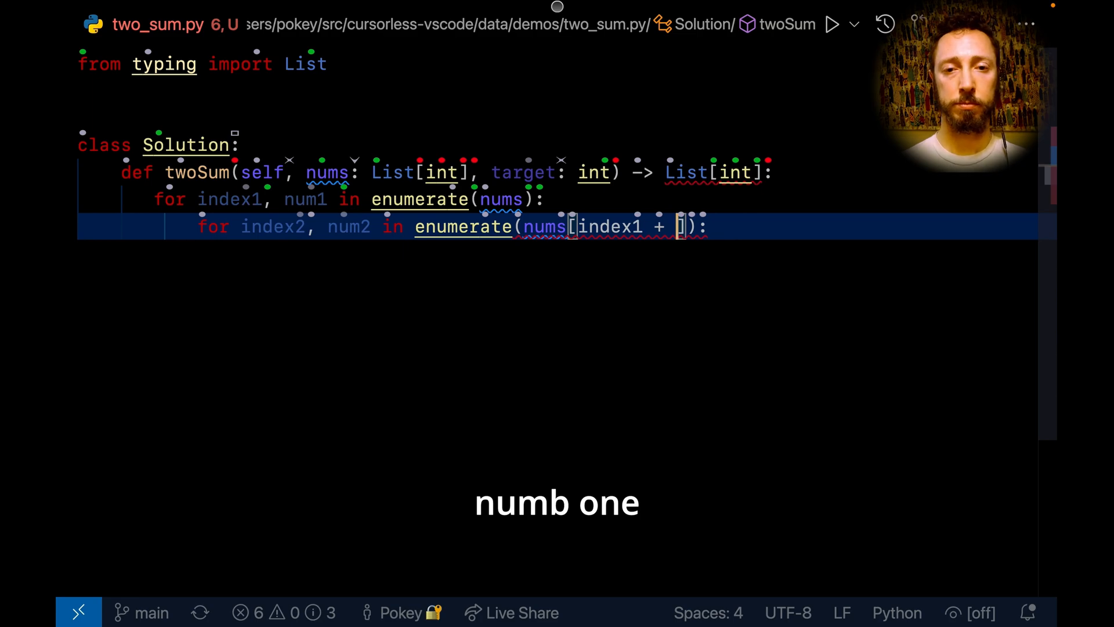
text(1)
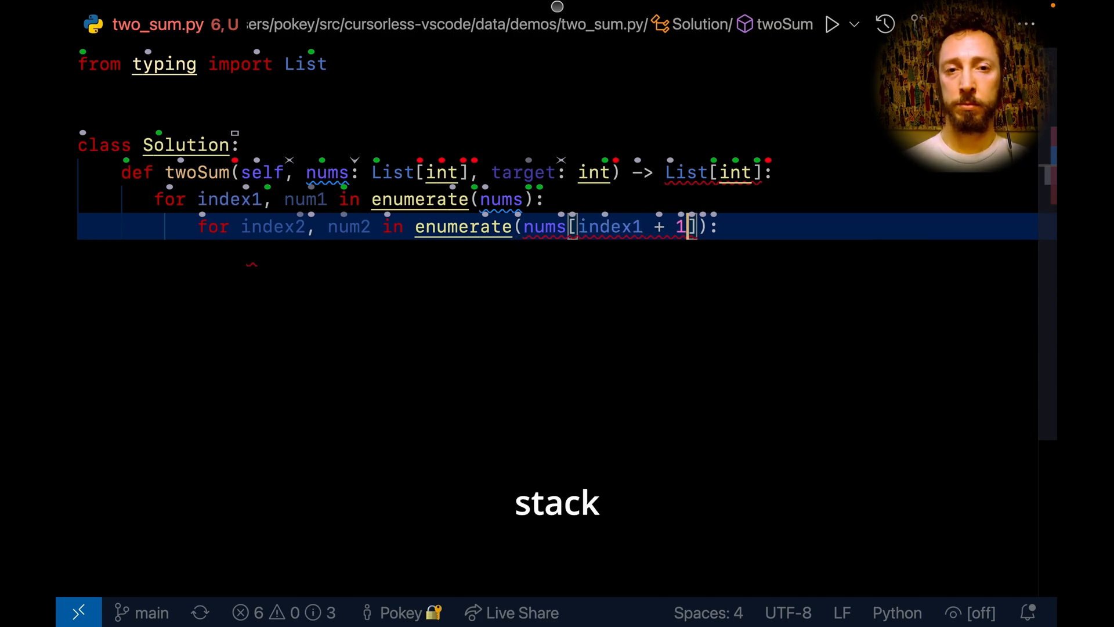
text(:)
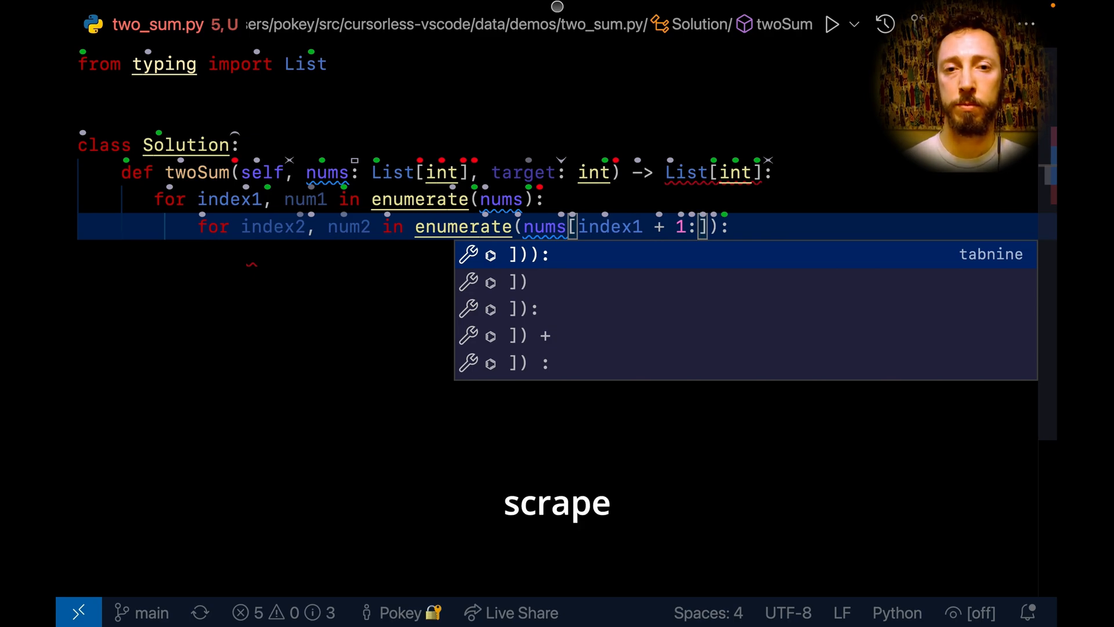
Step: Dismiss autocomplete and add an 'if num1' condition on a new line
key(Escape)
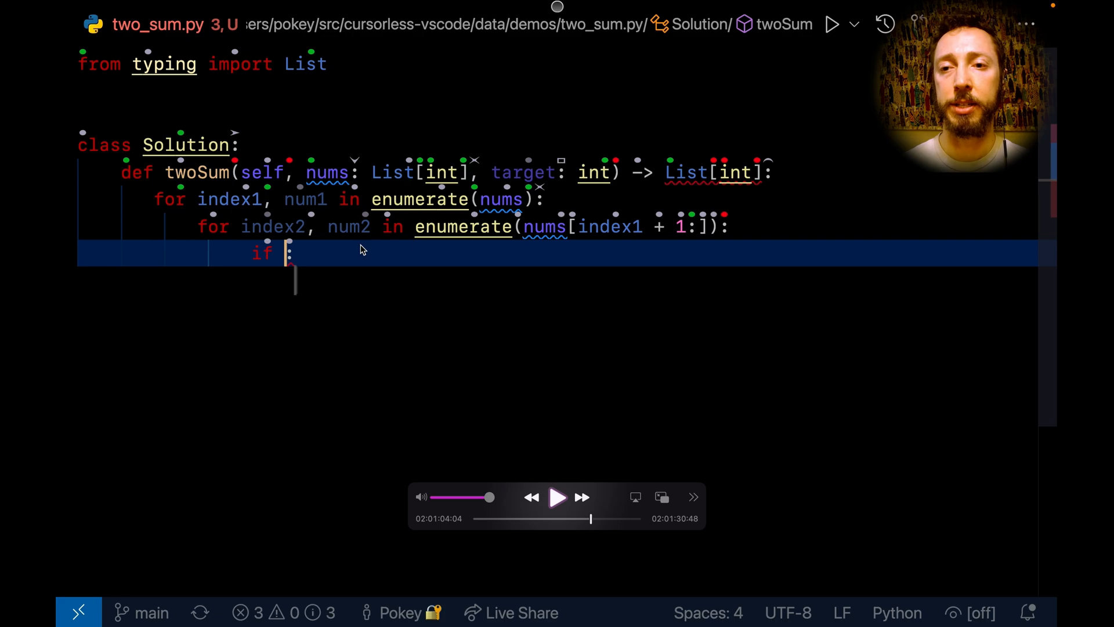
mouse_move(308, 202)
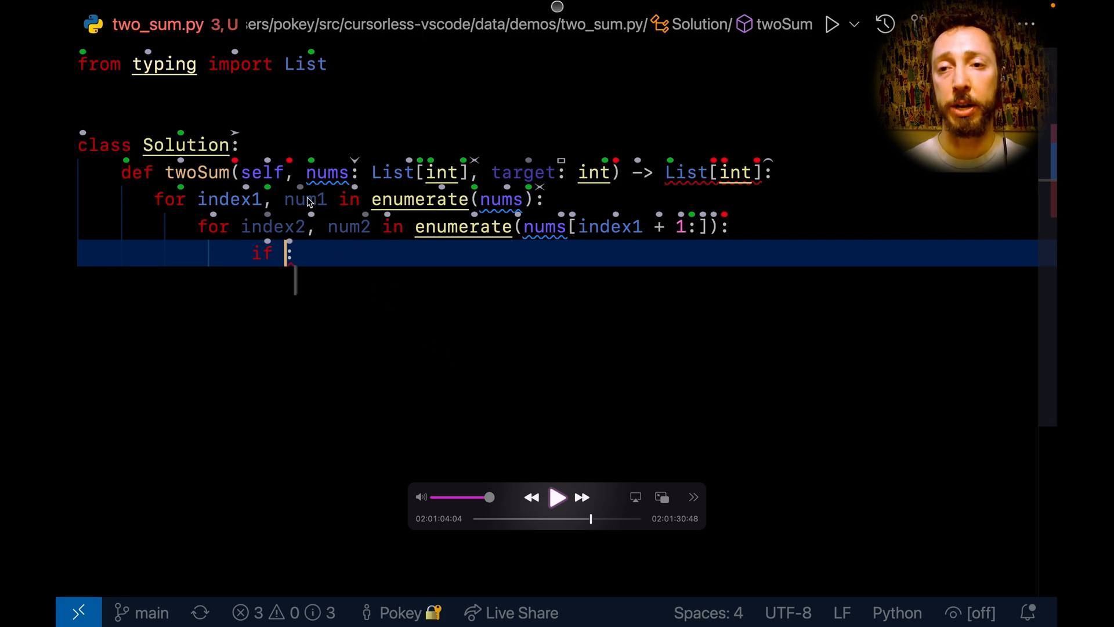
click(557, 497)
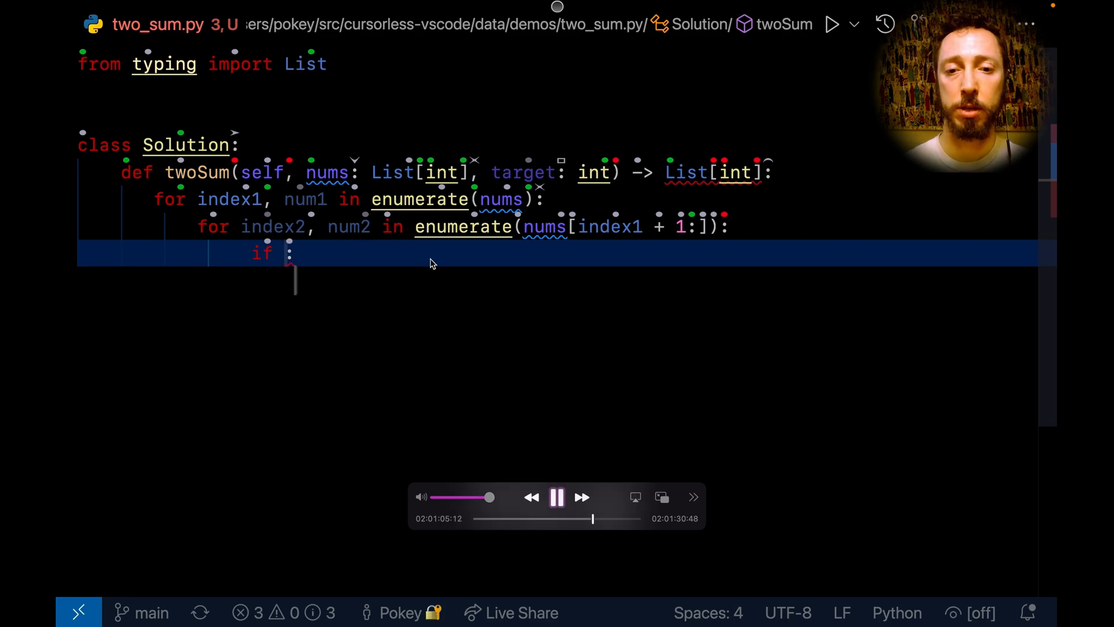
text(num1)
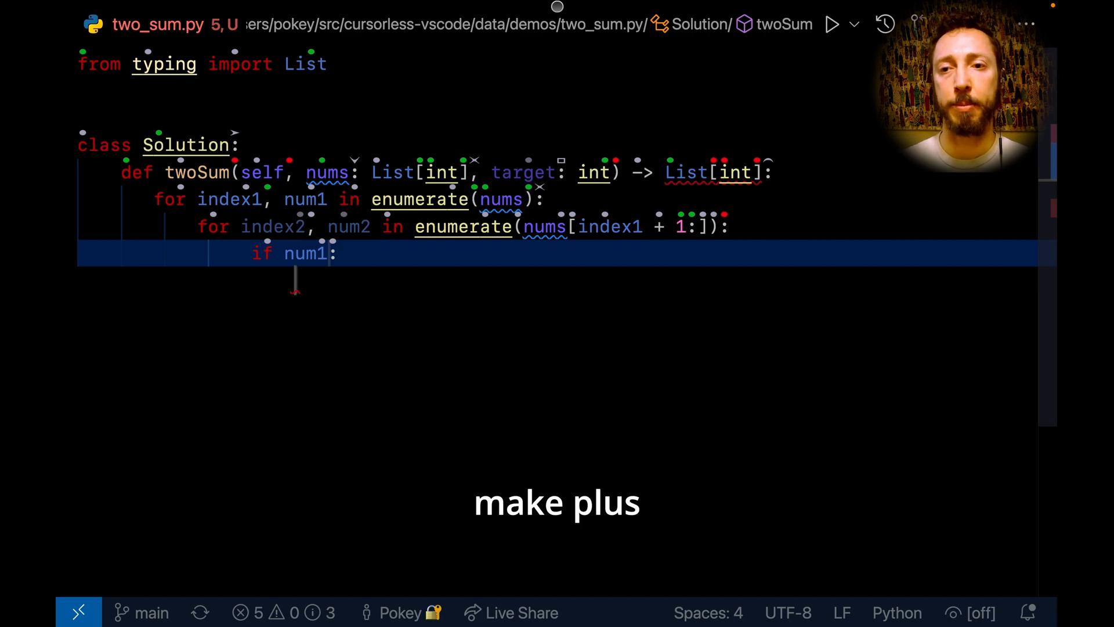
Step: Extend the condition with '+ num2 == target' and start an indented body line
text(+)
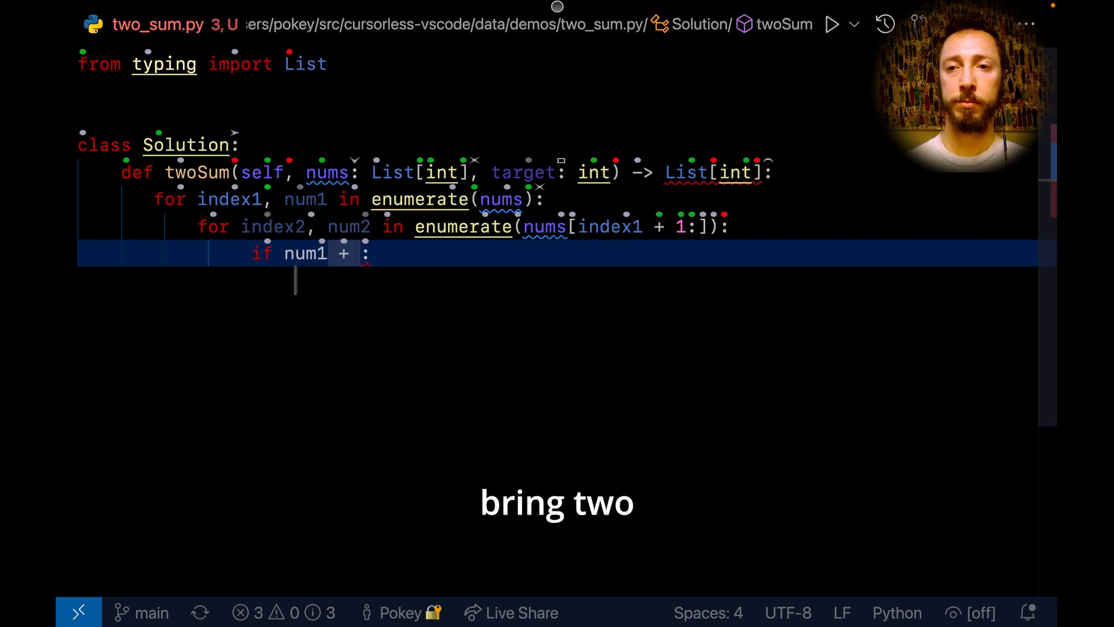
text(num2)
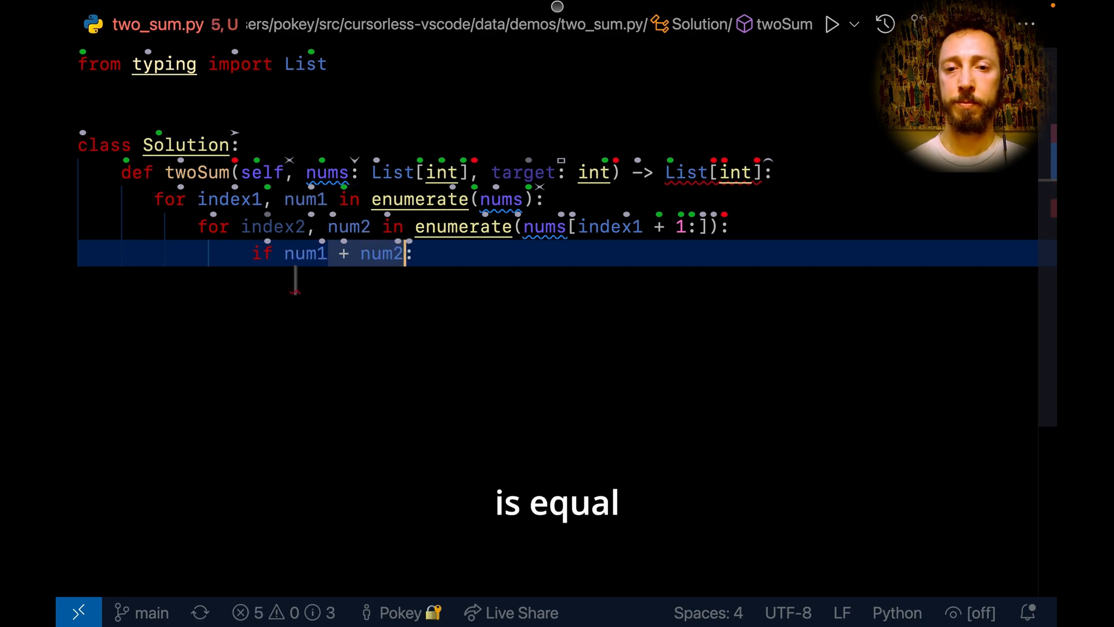
text(==)
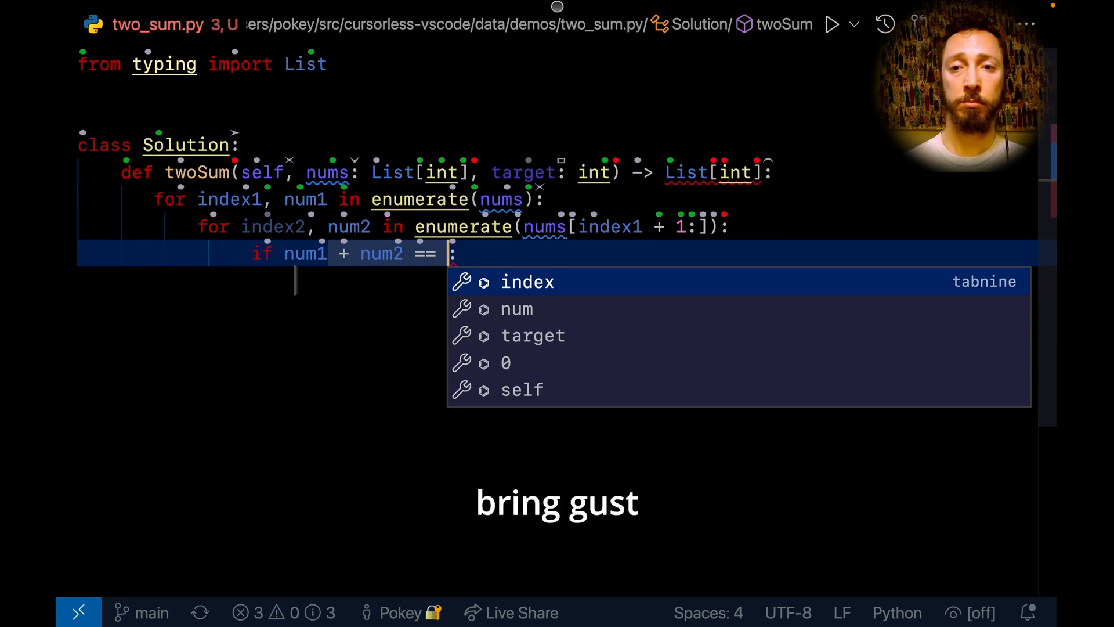
text(target)
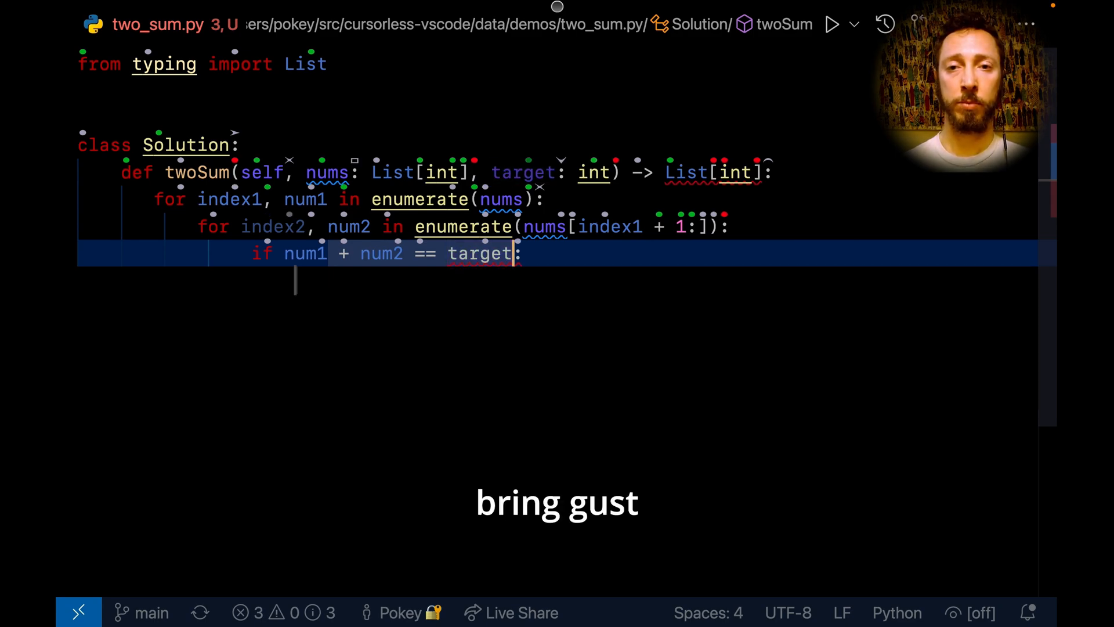
key(enter)
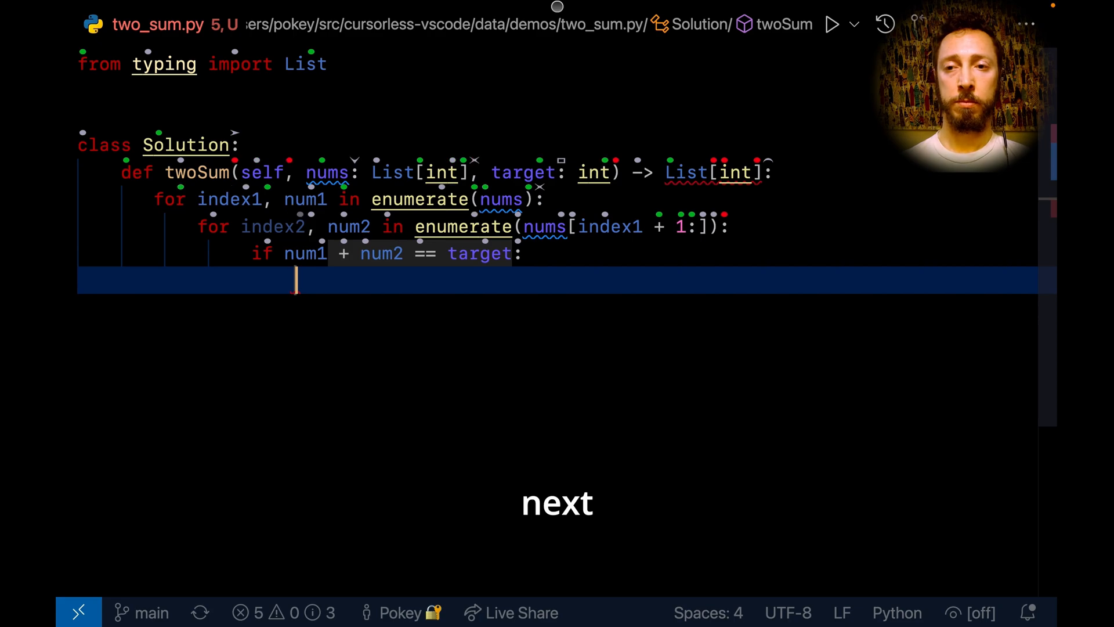
Step: Write 'return [index1, index2]' as the if block's body
text(return [)
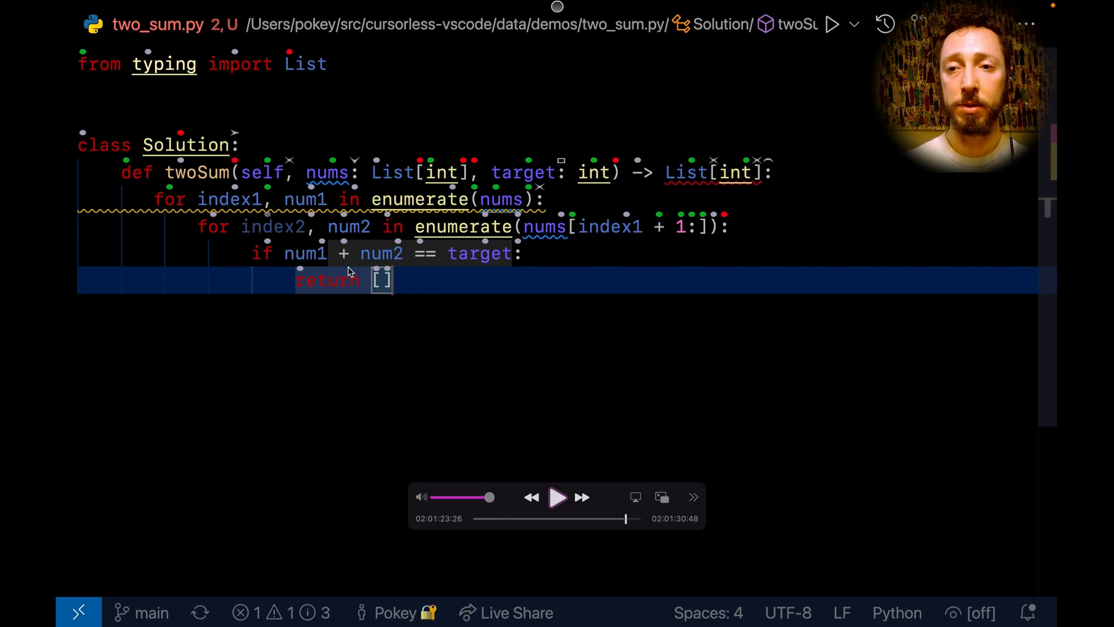
mouse_move(264, 225)
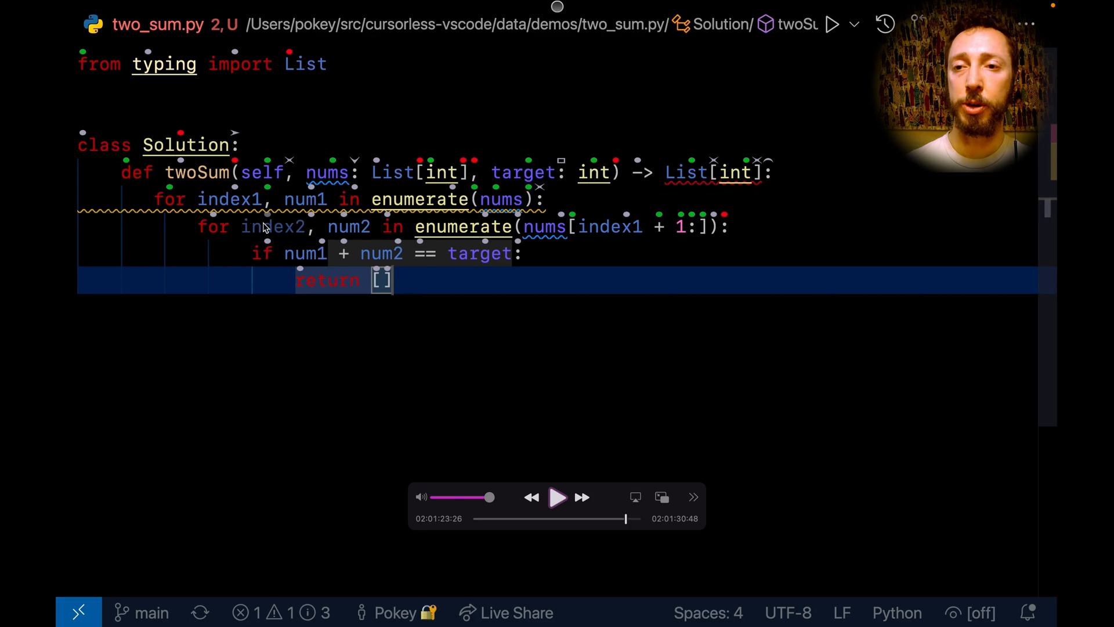
mouse_move(627, 360)
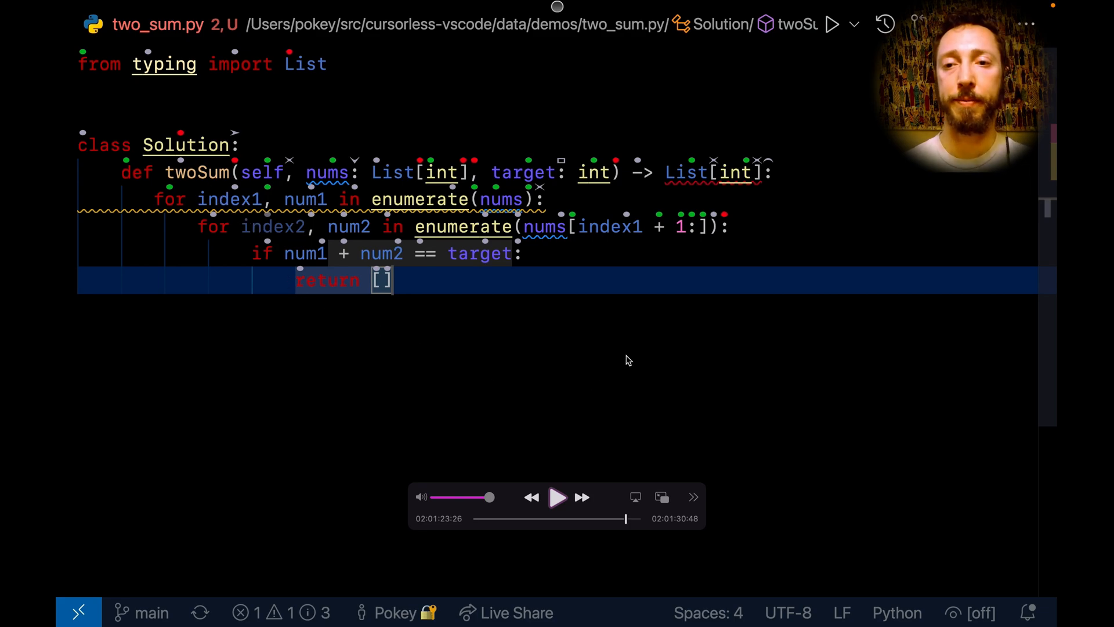
click(557, 497)
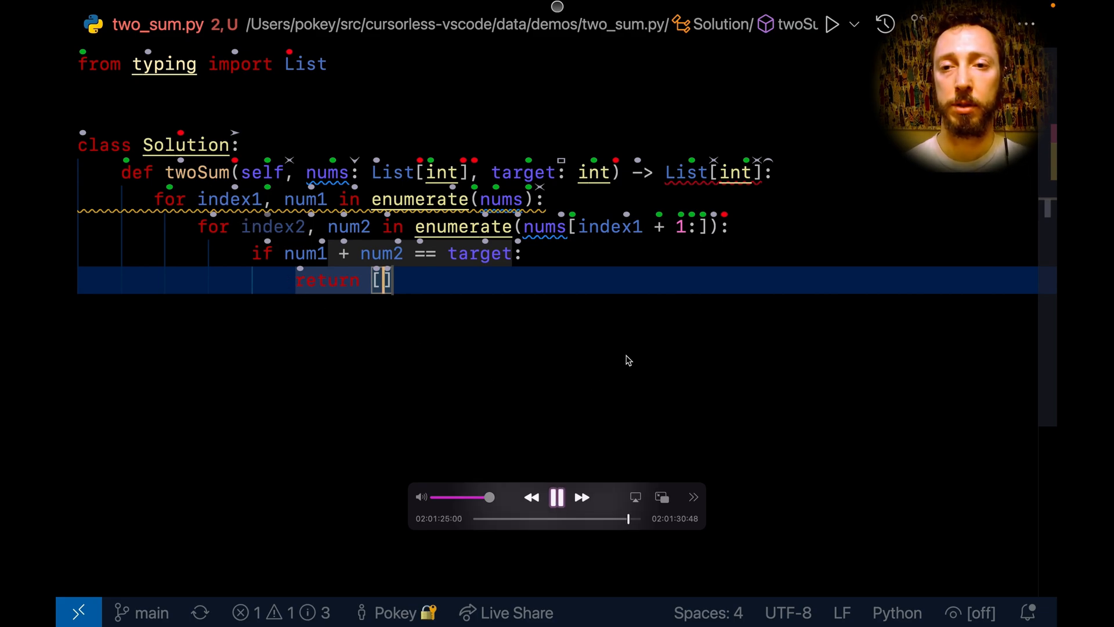
text(index1,)
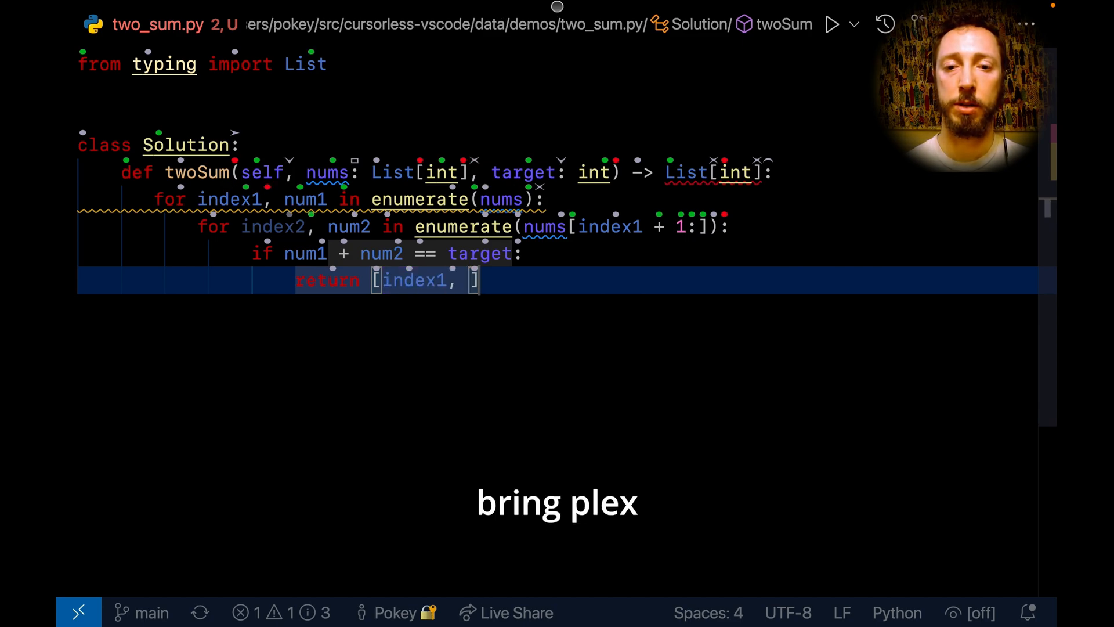
double_click(272, 226)
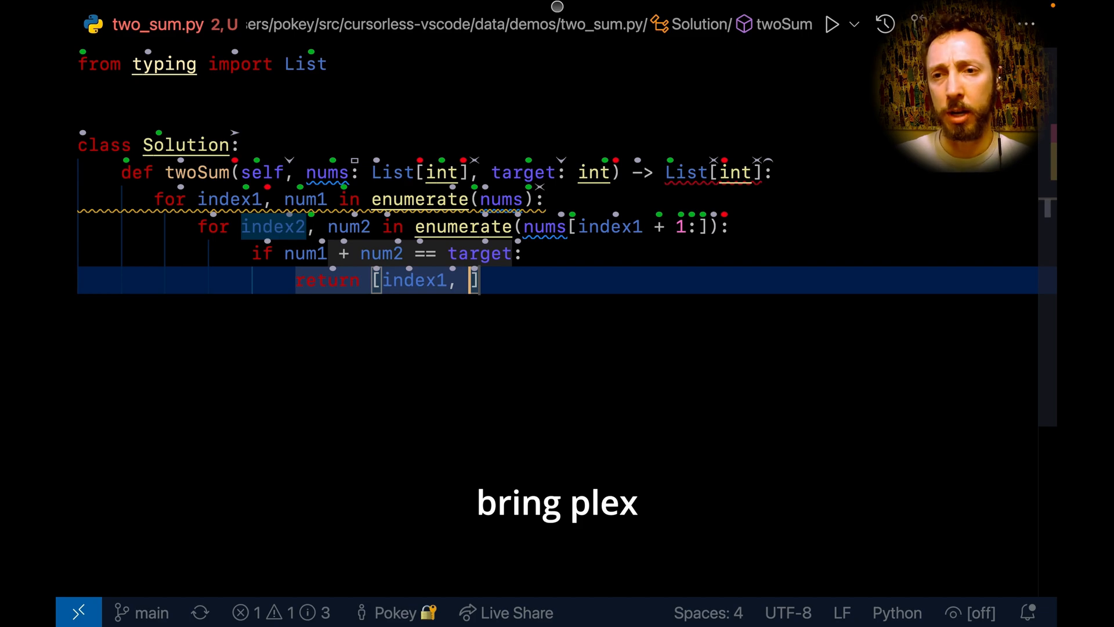
text(index2)
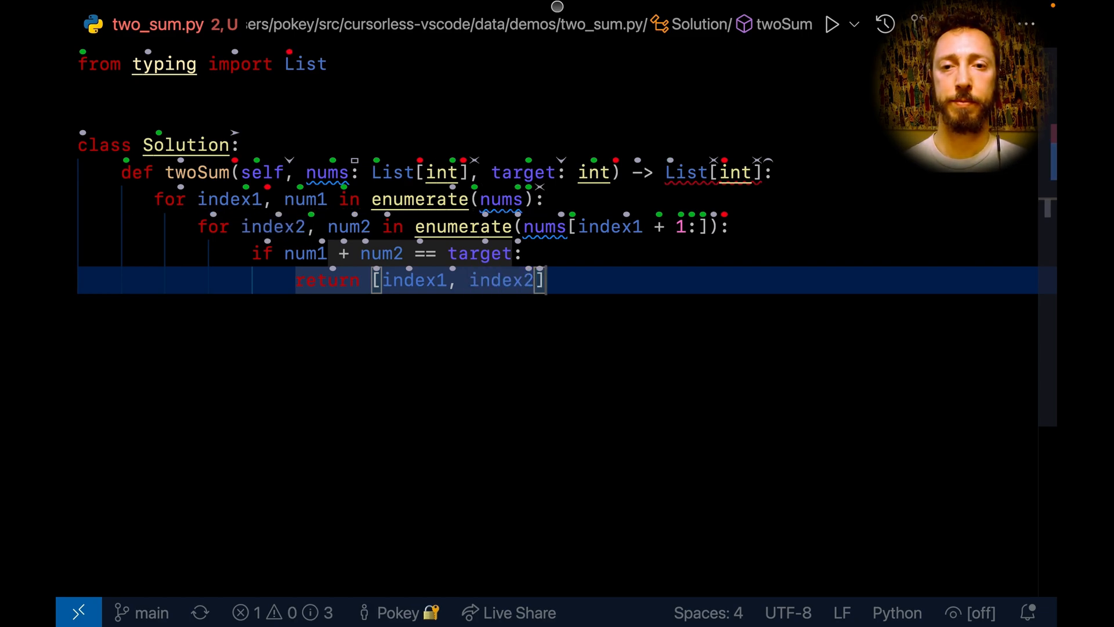